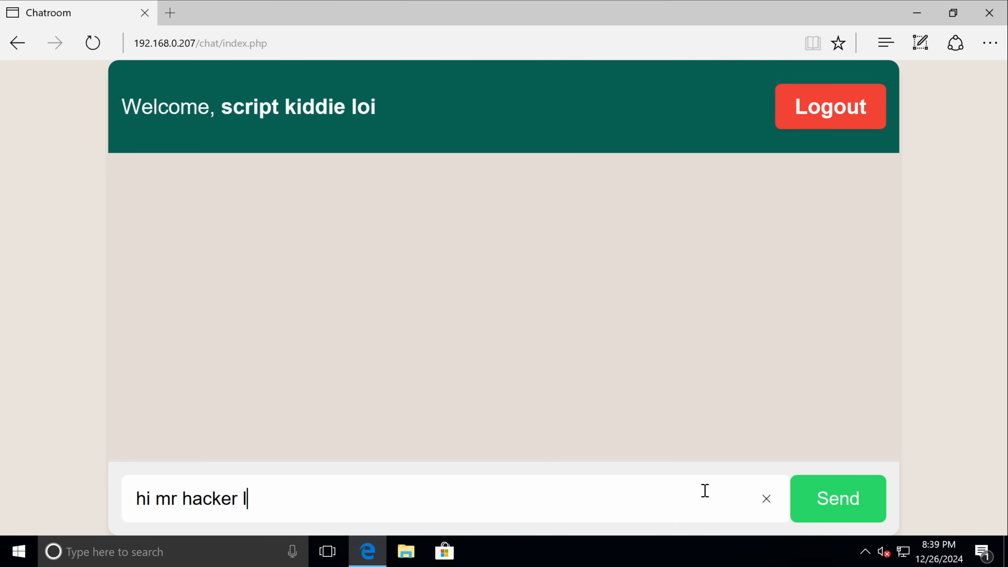
Post the greeting "hi mr hacker loi" and the "challenge you to hack" message to the chat.
{"action": "left_click", "coordinate": [837, 498]}
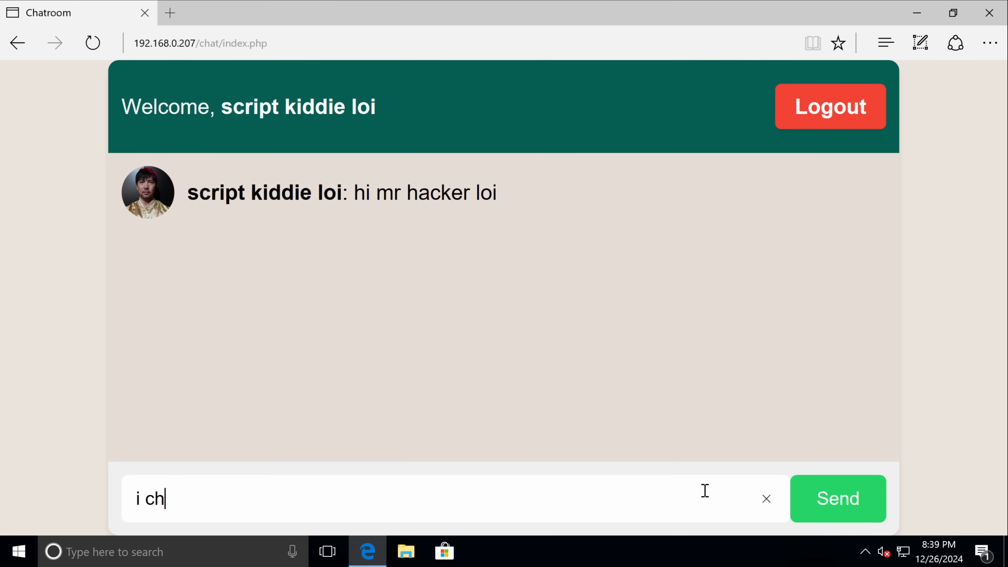
{"action": "type", "text": "allenge you to hack"}
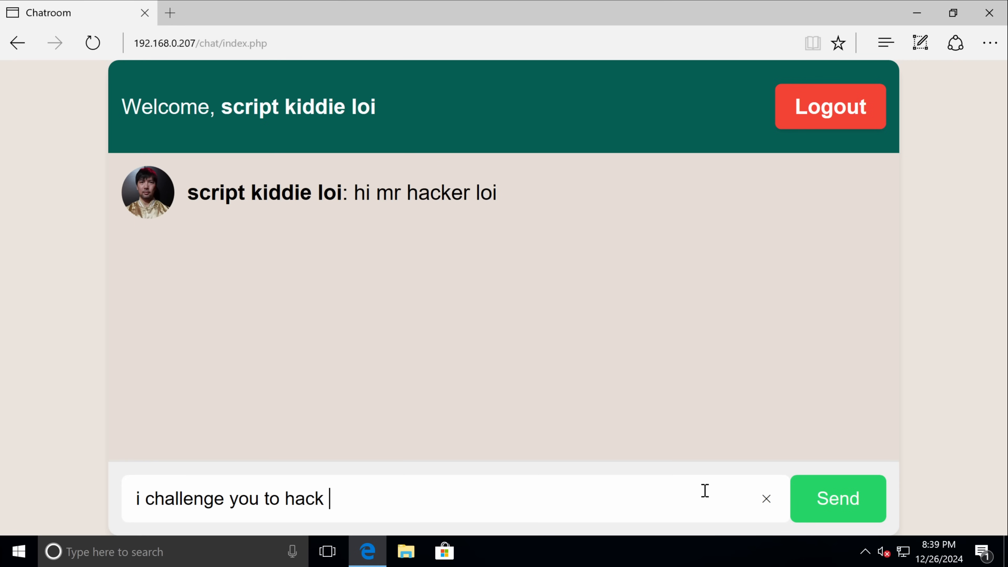
{"action": "left_click", "coordinate": [766, 499]}
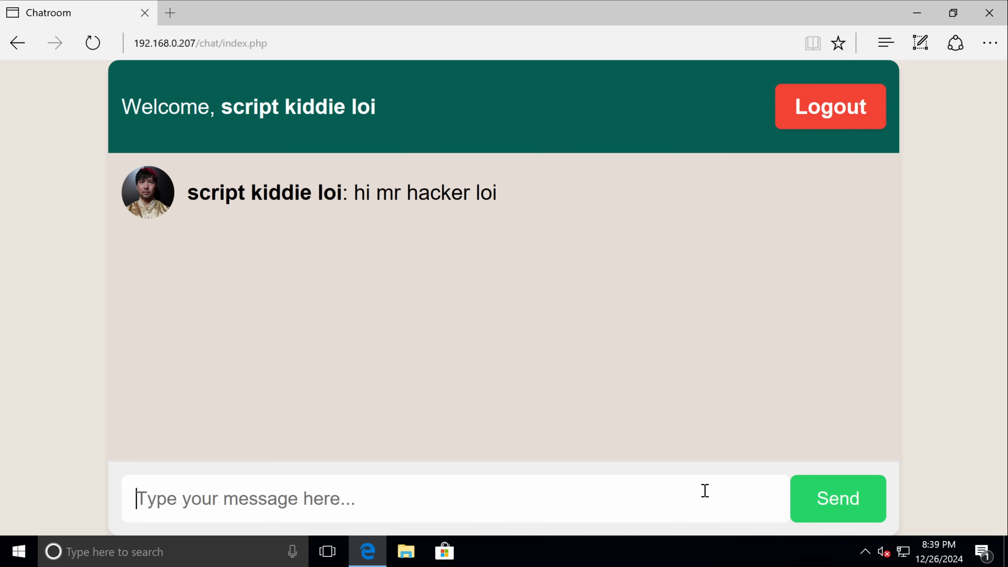